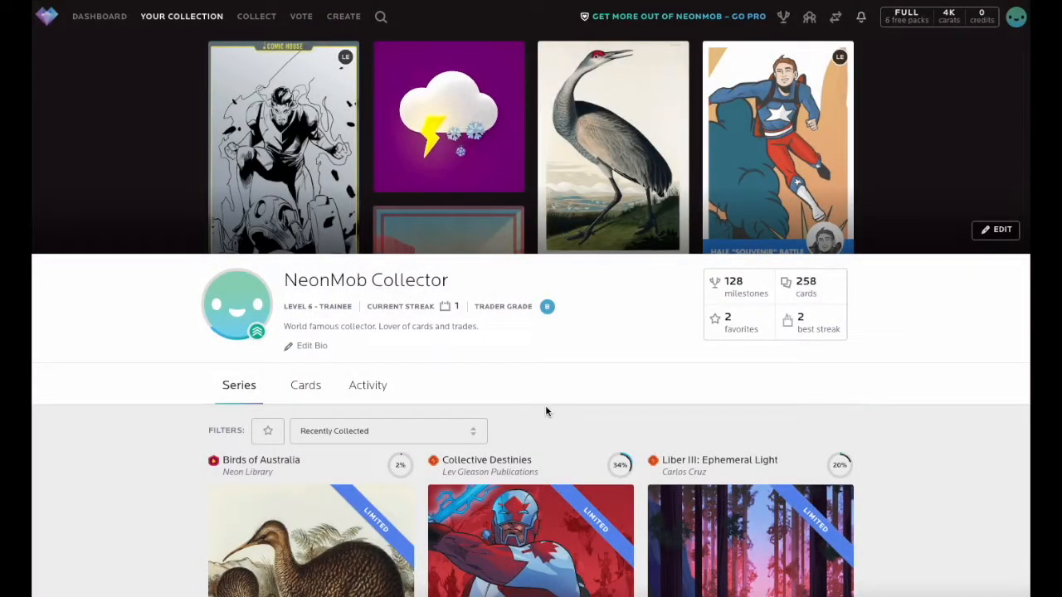
mouse_move(906, 430)
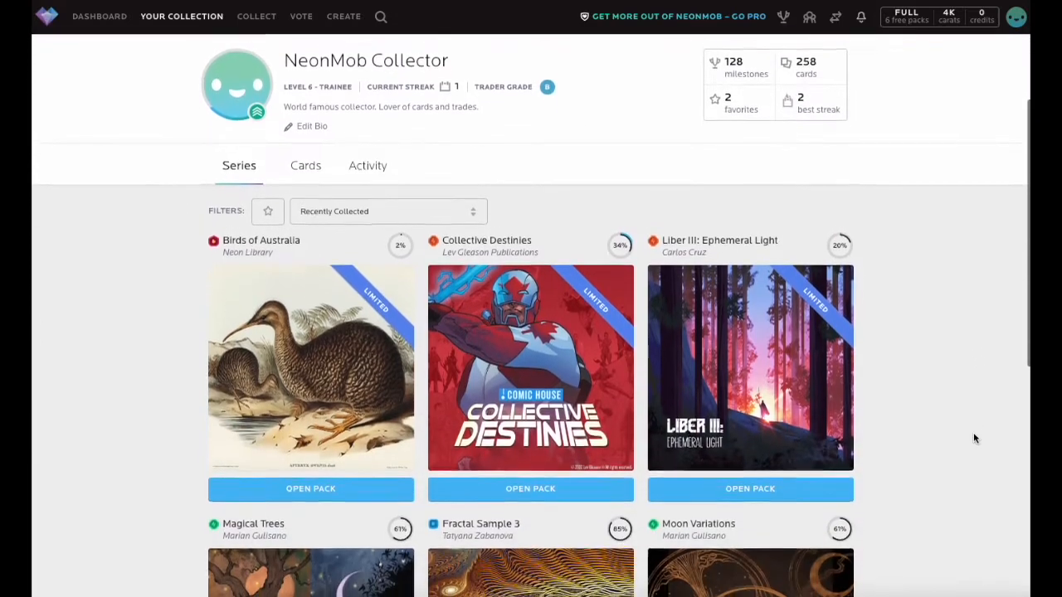
Open the Collective Destinies series and list its Your Cards tab (12 of 35 owned)
scroll(down, 3)
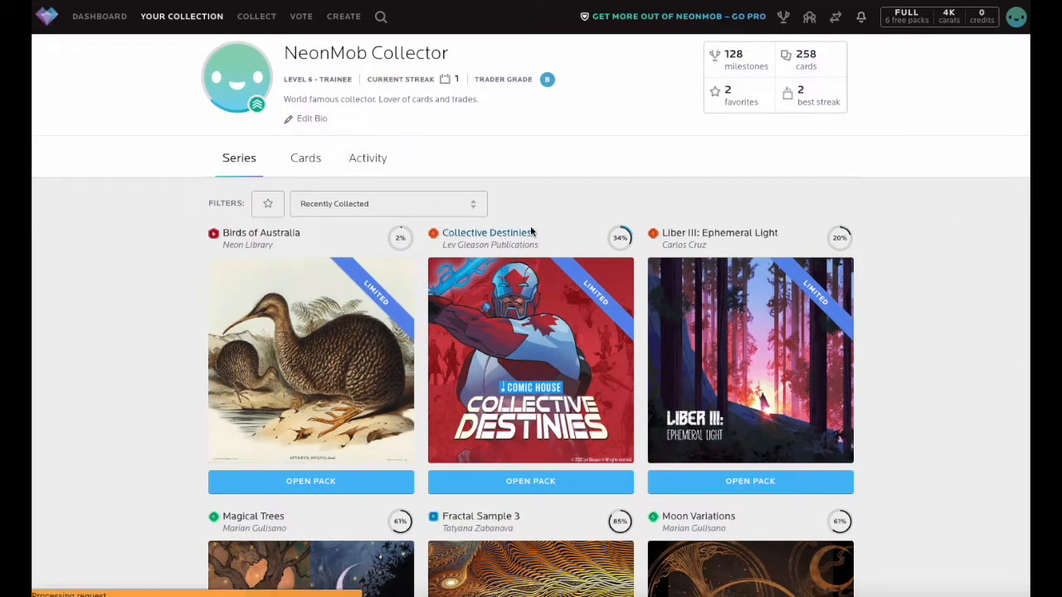
click(487, 233)
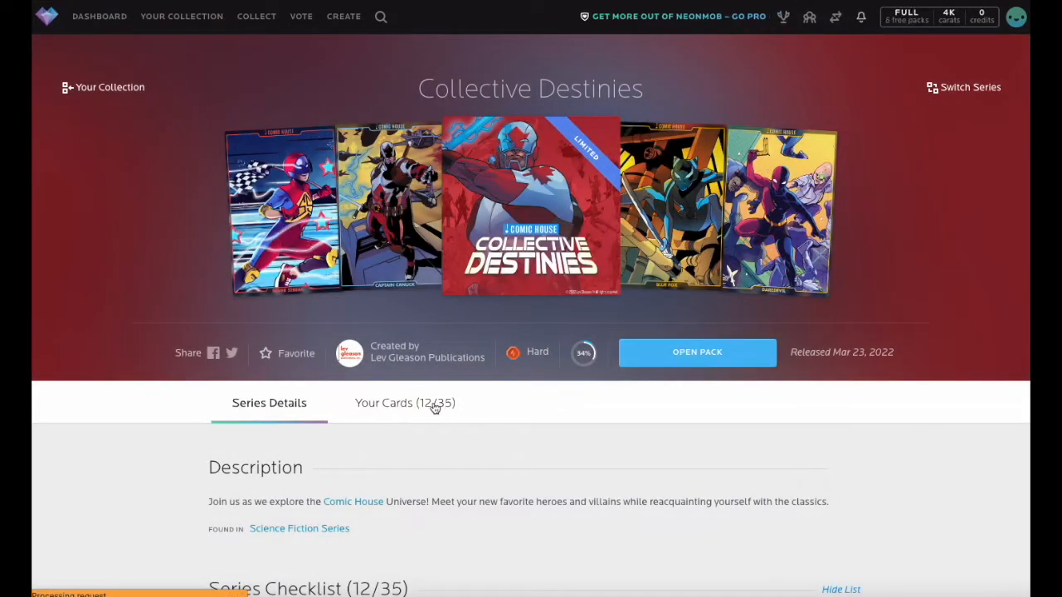
click(405, 402)
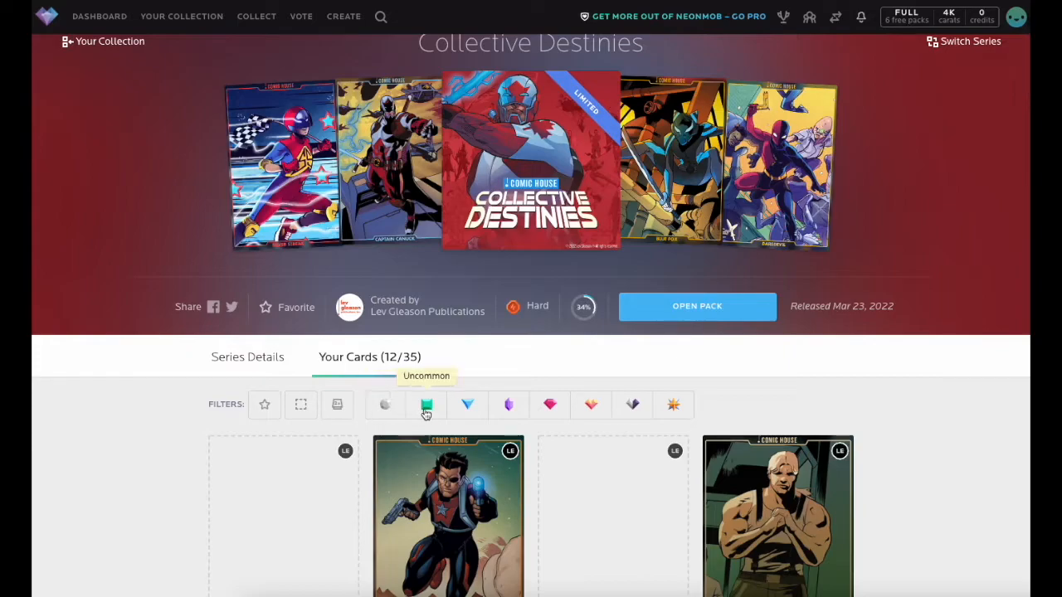
mouse_move(633, 406)
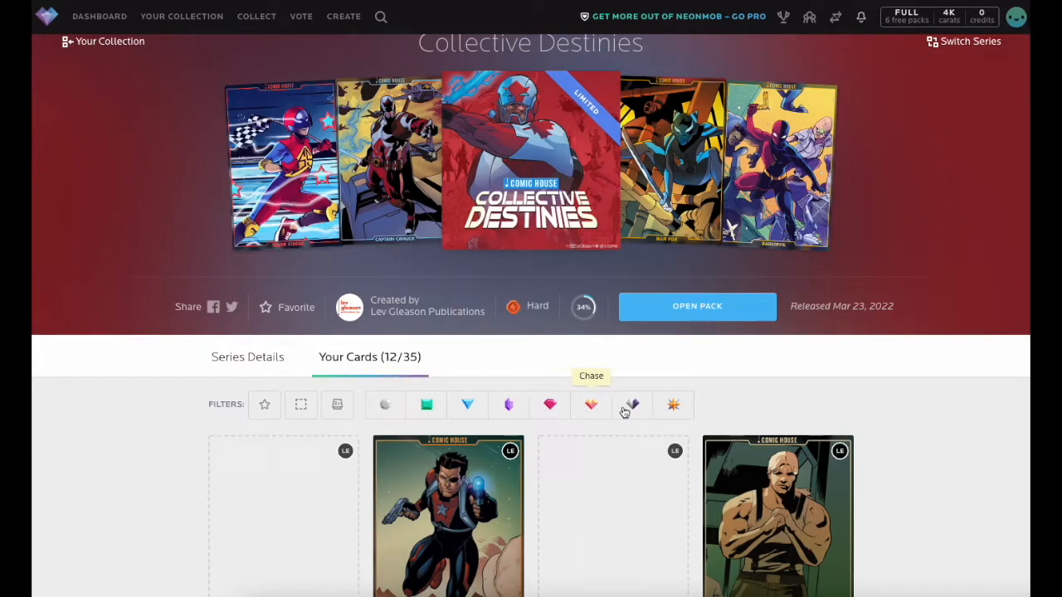
scroll(down, 3)
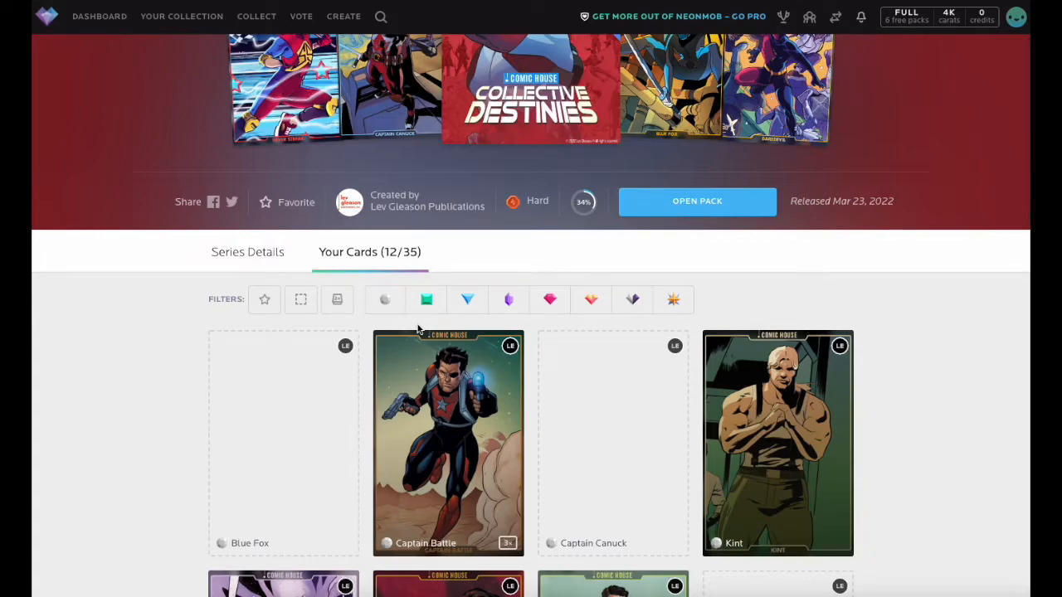
click(426, 300)
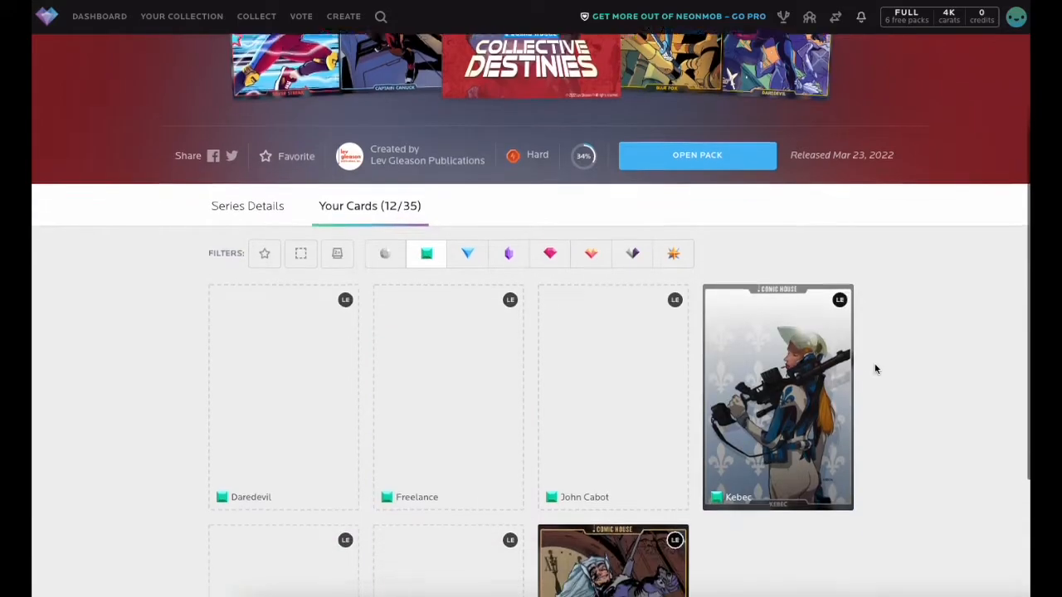
scroll(down, 3)
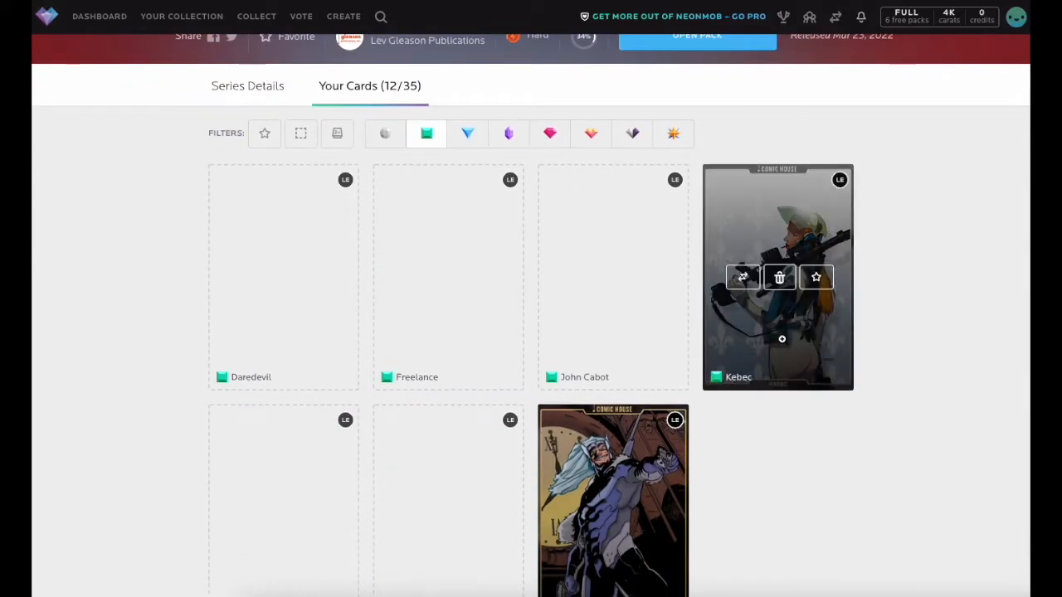
scroll(down, 3)
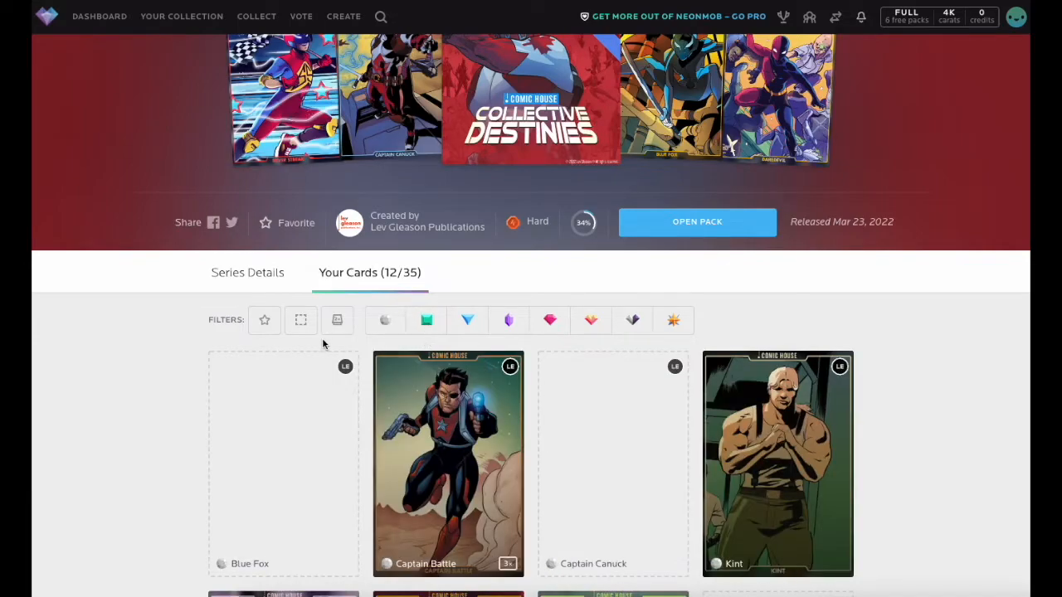
Apply the duplicates filter so only Captain Battle, owned three times, remains
click(336, 320)
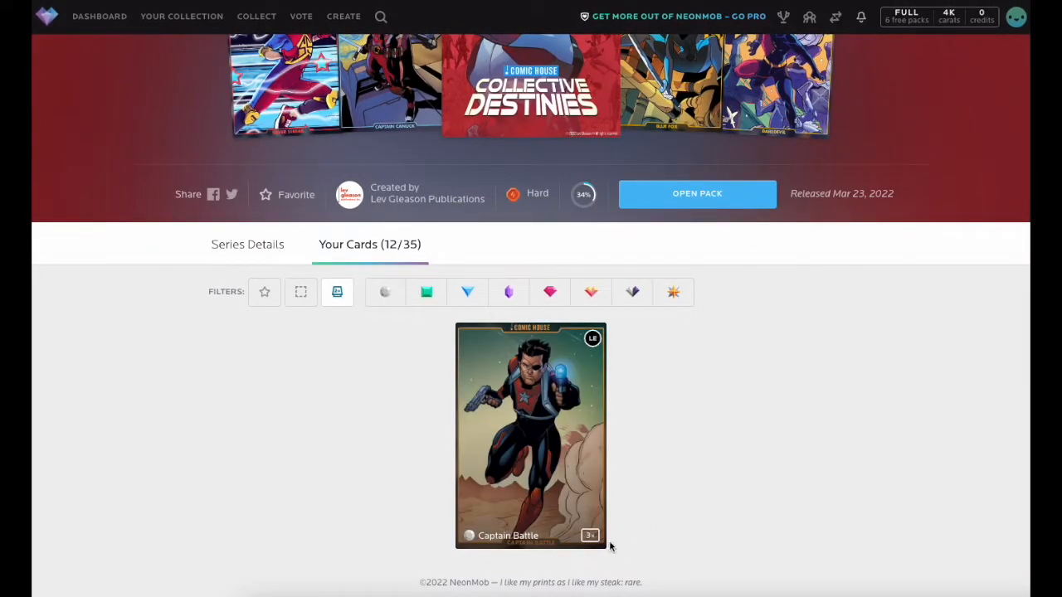
mouse_move(689, 386)
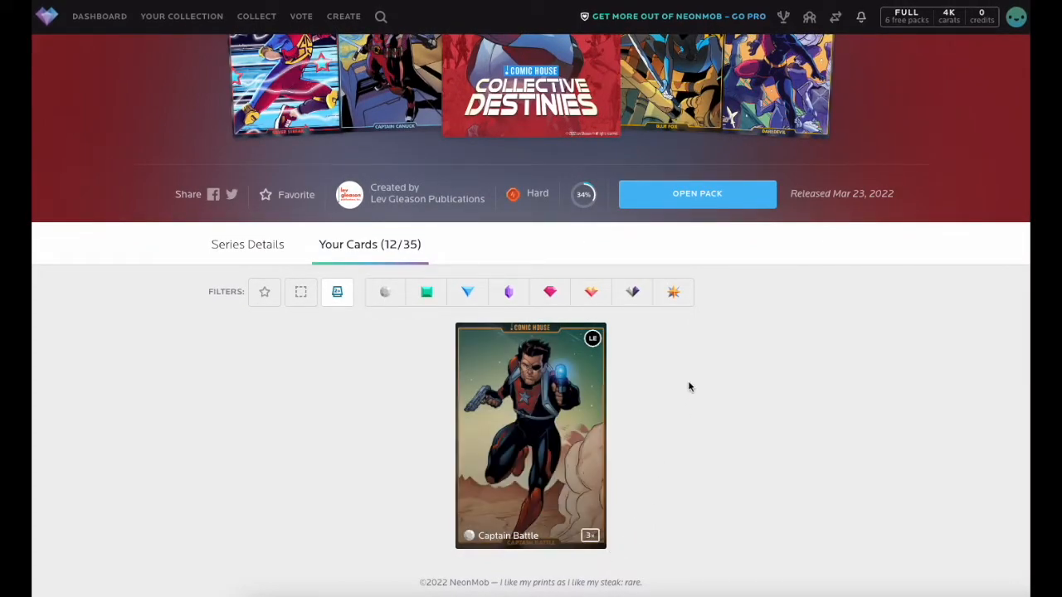
mouse_move(691, 381)
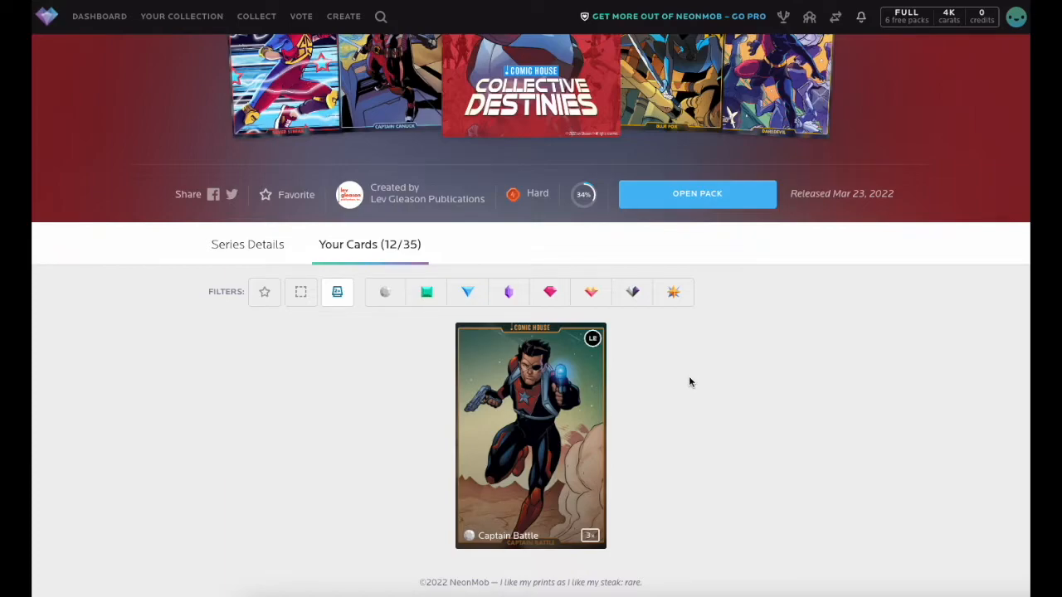
mouse_move(531, 382)
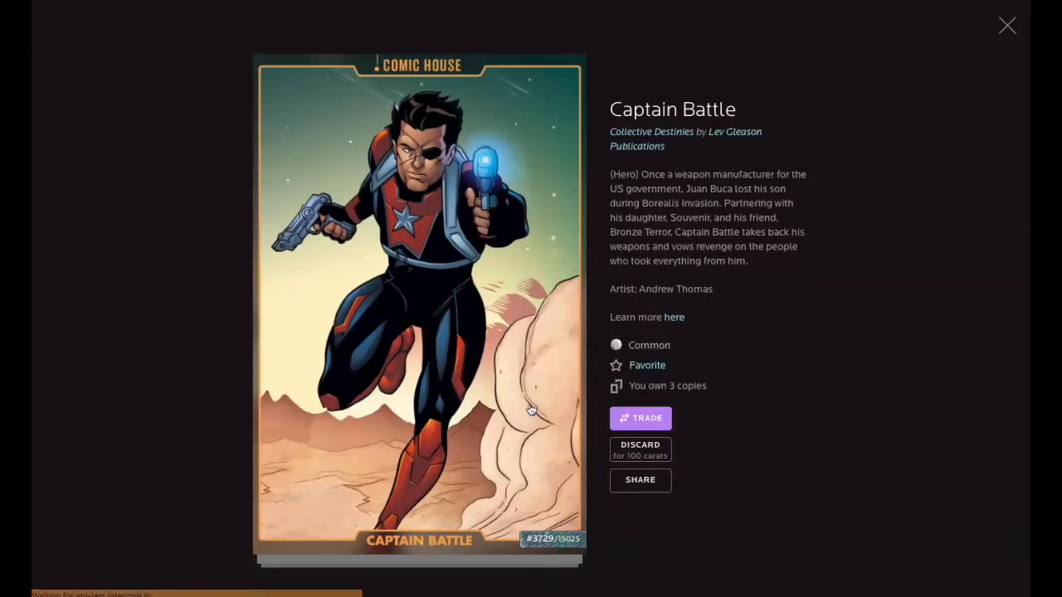
mouse_move(561, 488)
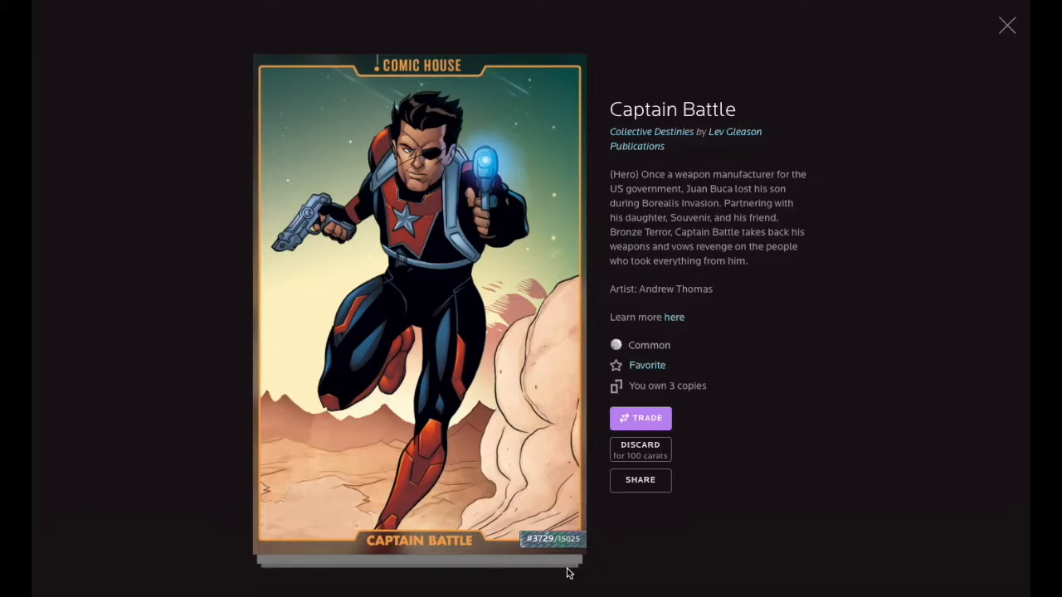
mouse_move(570, 560)
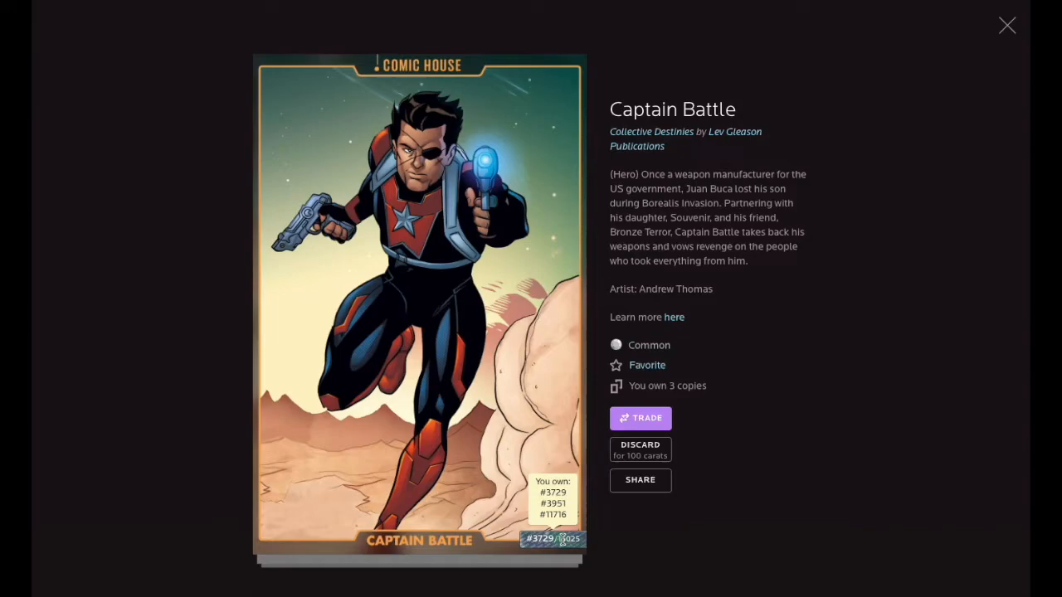
mouse_move(579, 370)
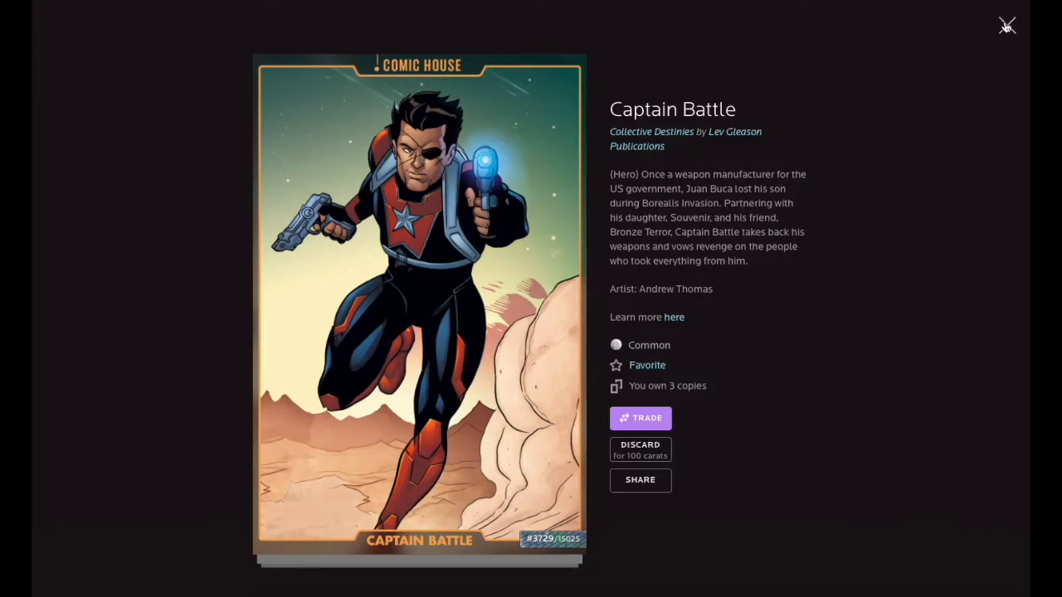
click(1007, 24)
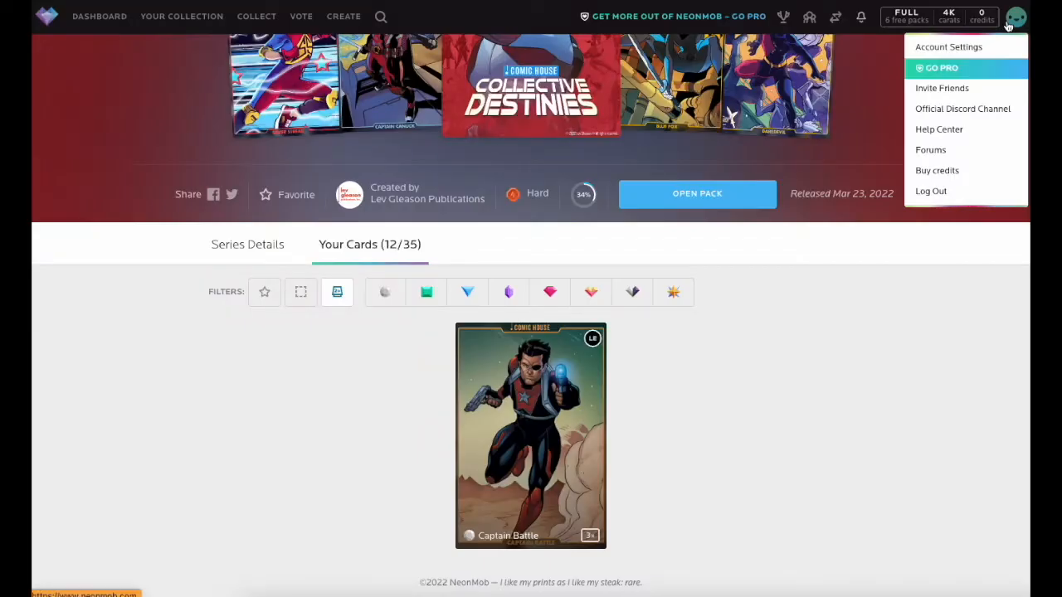